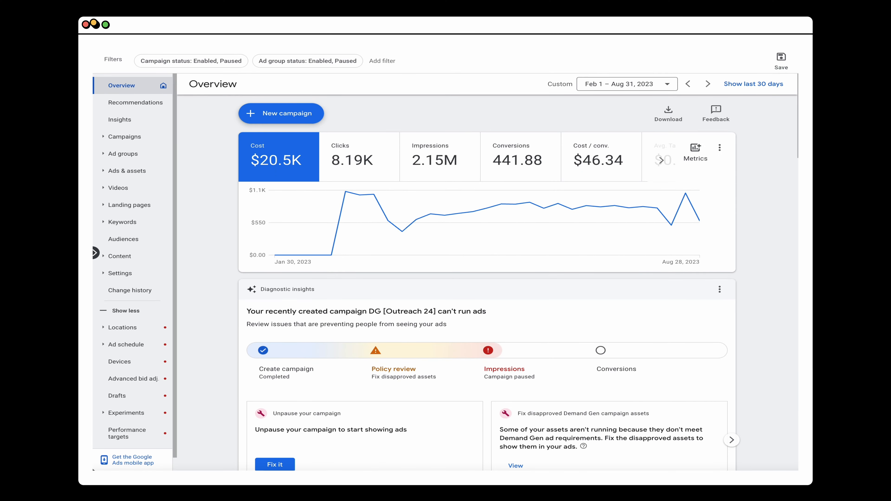
- Bring up the + New campaign menu from the account overview
click(255, 118)
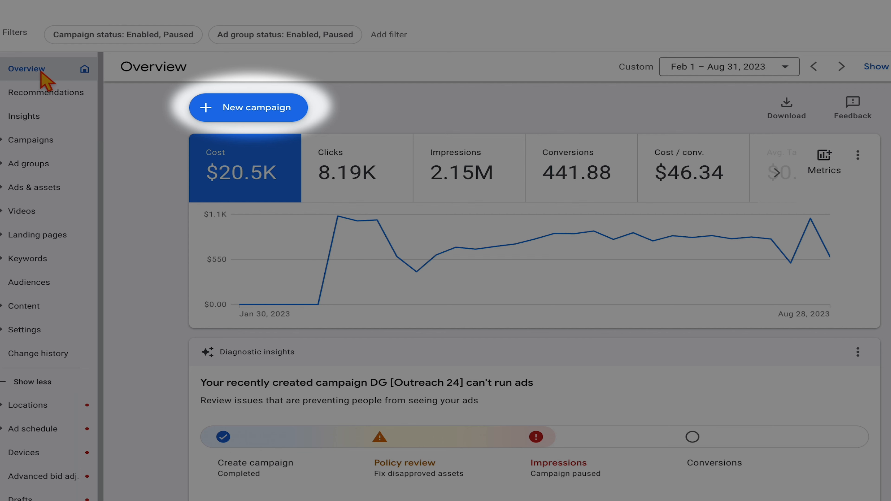
mouse_move(42, 65)
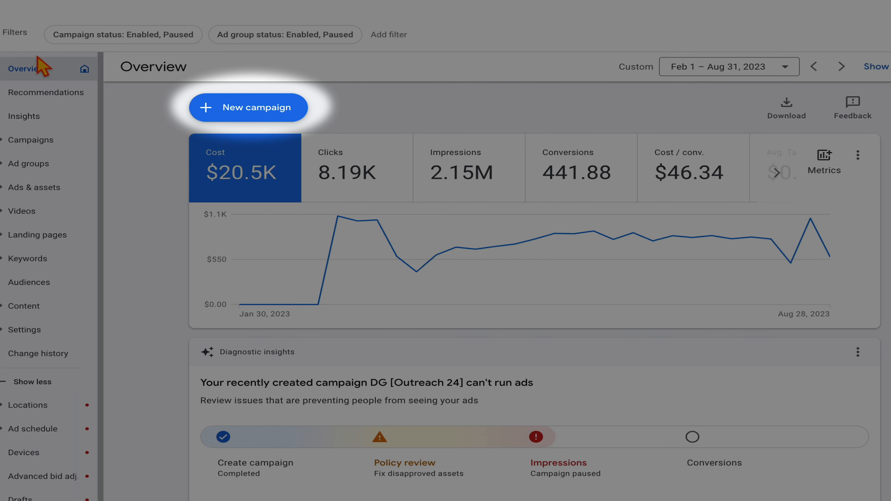
mouse_move(239, 124)
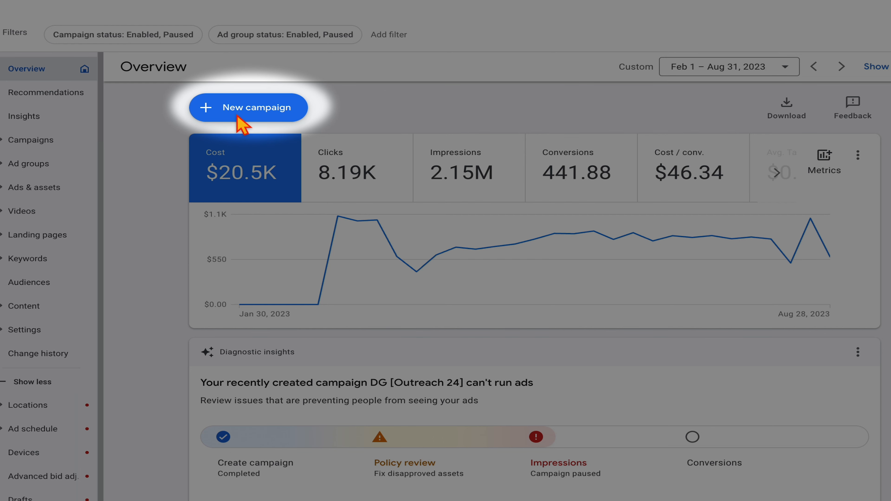
click(257, 109)
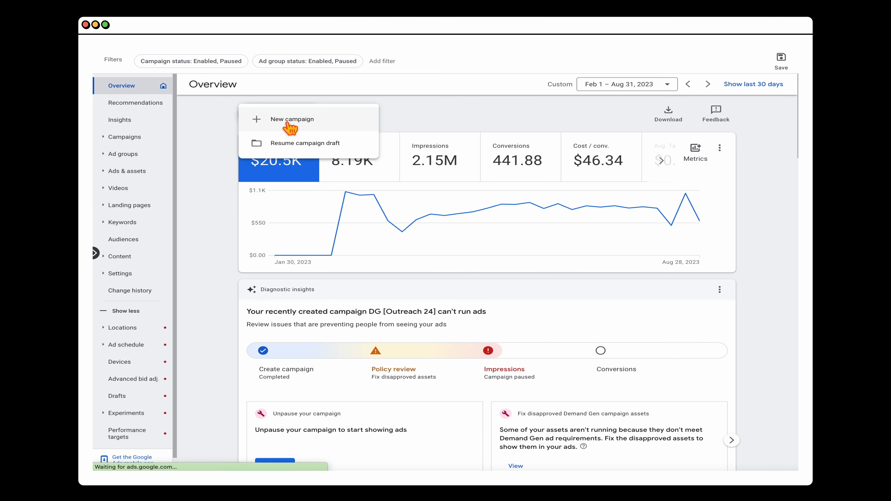
- Start a brand-new campaign, reaching the campaign objective choices
click(292, 119)
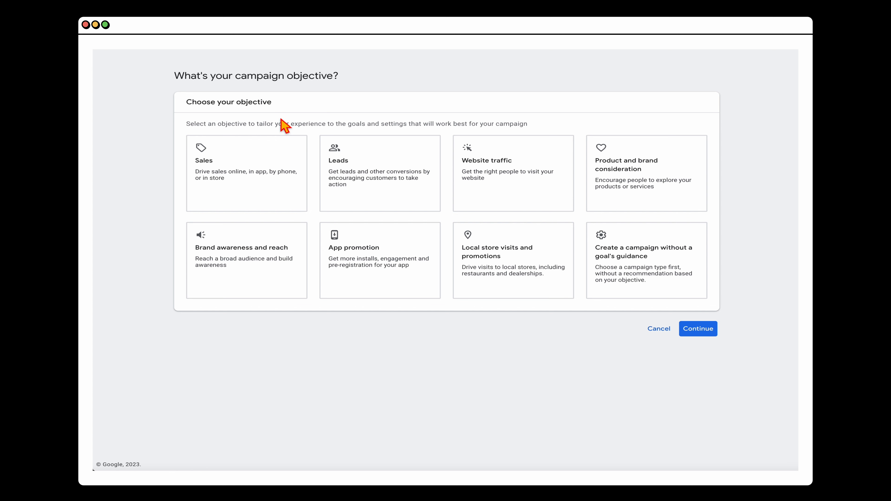
- Choose the Leads objective and remove the Phone call leads conversion goal
click(378, 178)
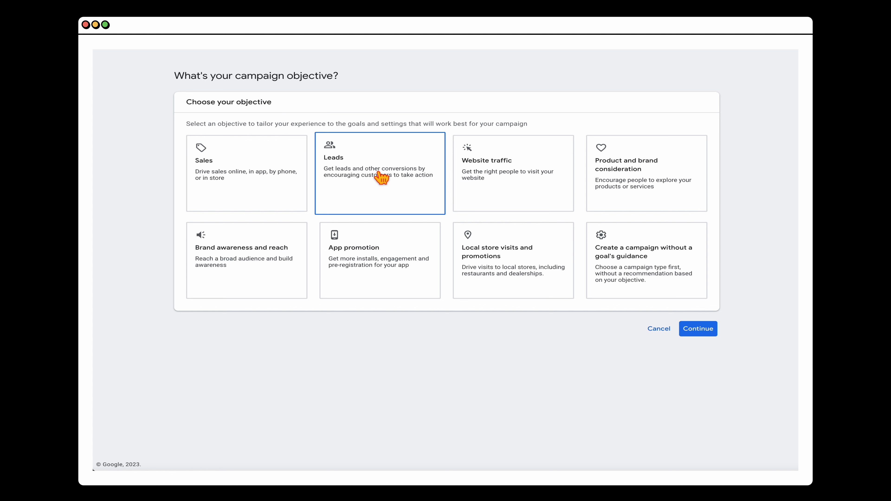
mouse_move(355, 186)
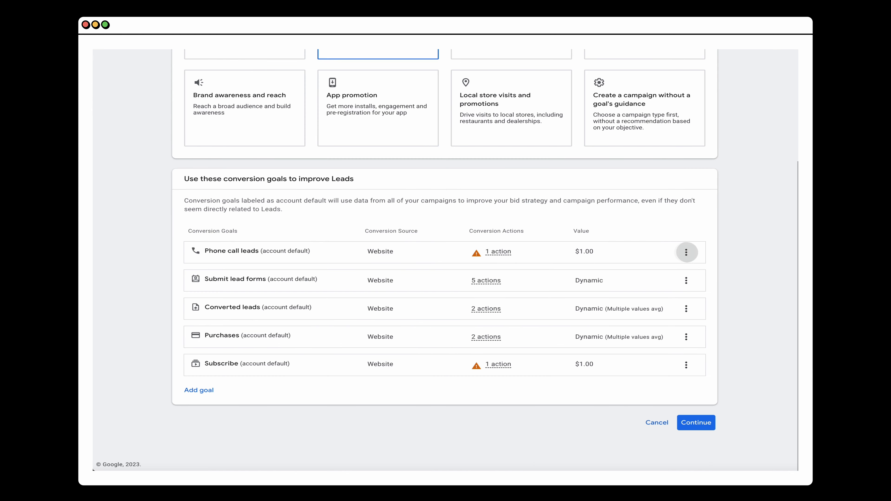
click(686, 253)
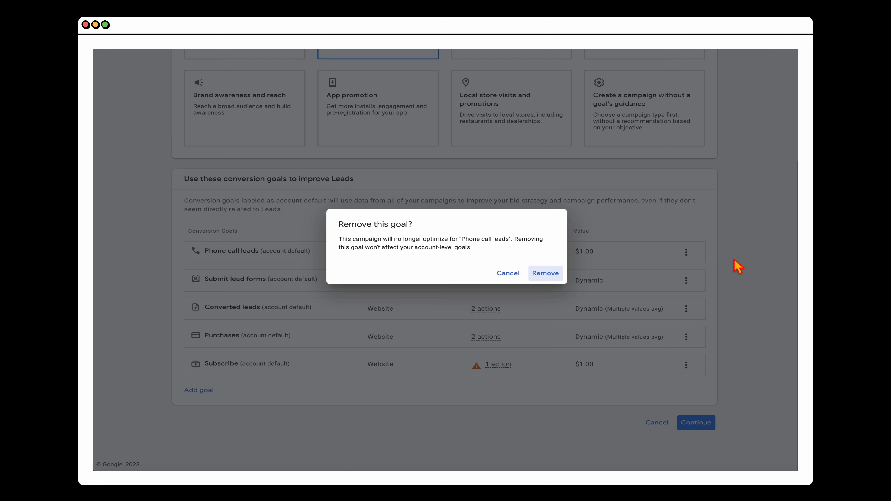
click(545, 273)
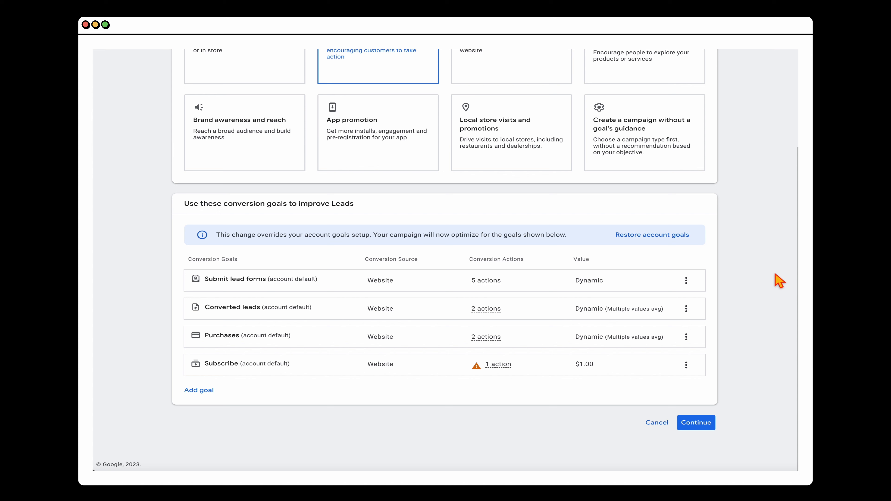
mouse_move(740, 353)
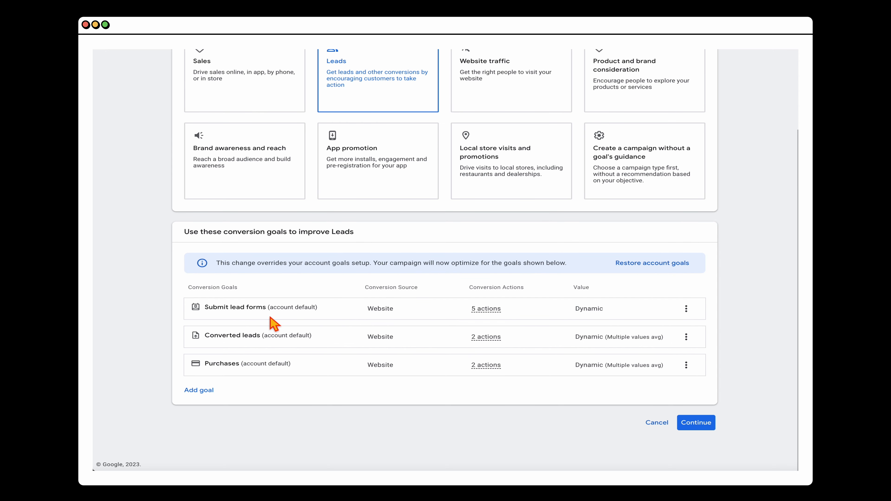
mouse_move(219, 381)
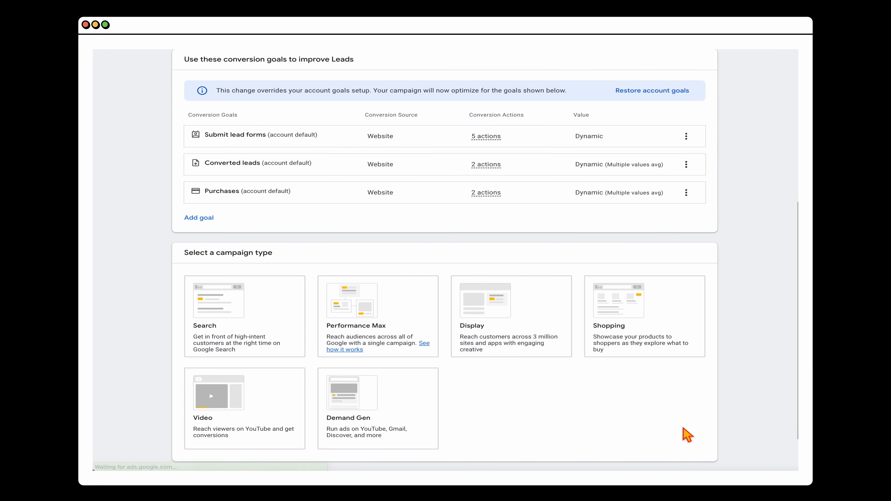
- Make it a Video campaign and continue to its general settings
click(244, 405)
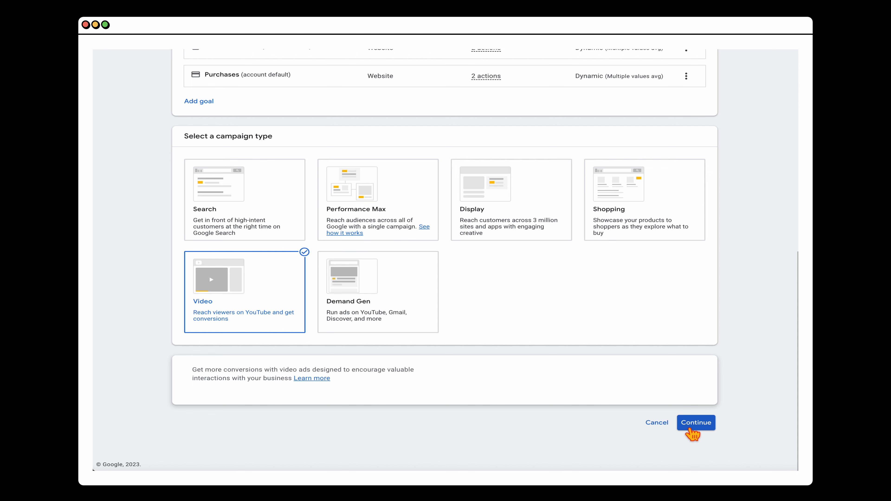
click(696, 422)
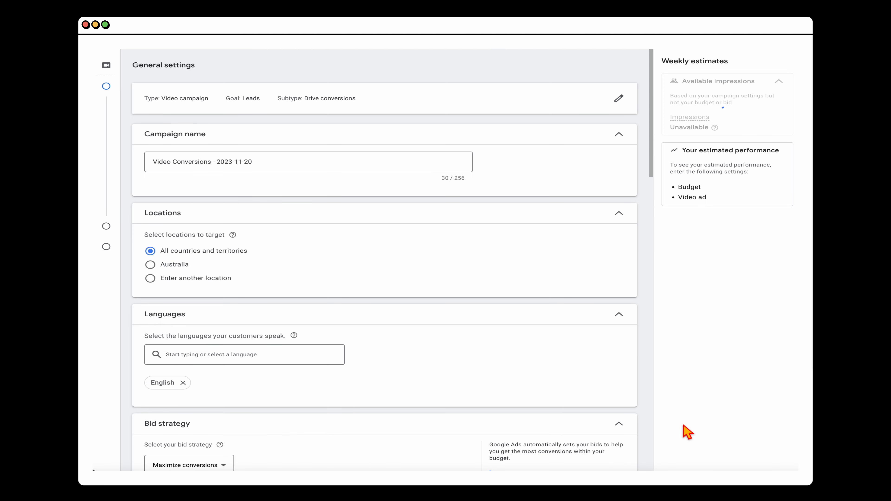
- Choose custom location targeting and name the campaign 'Video Conversions [2024]'
click(150, 279)
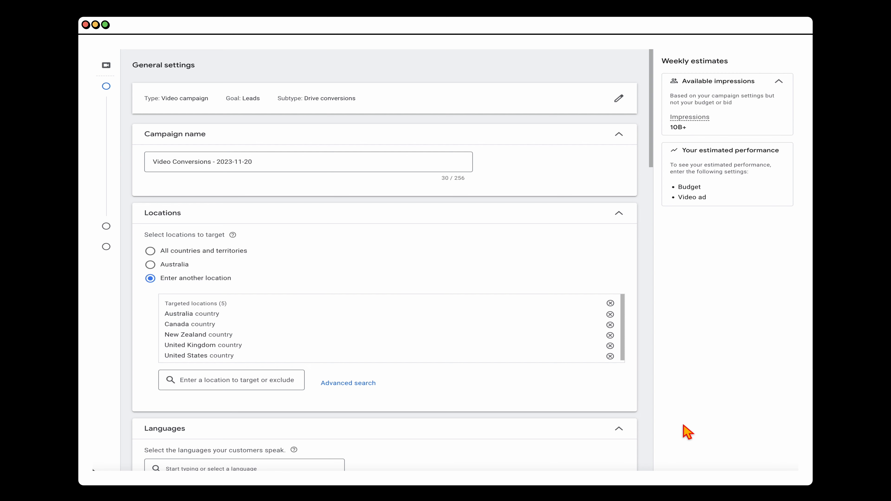
click(252, 161)
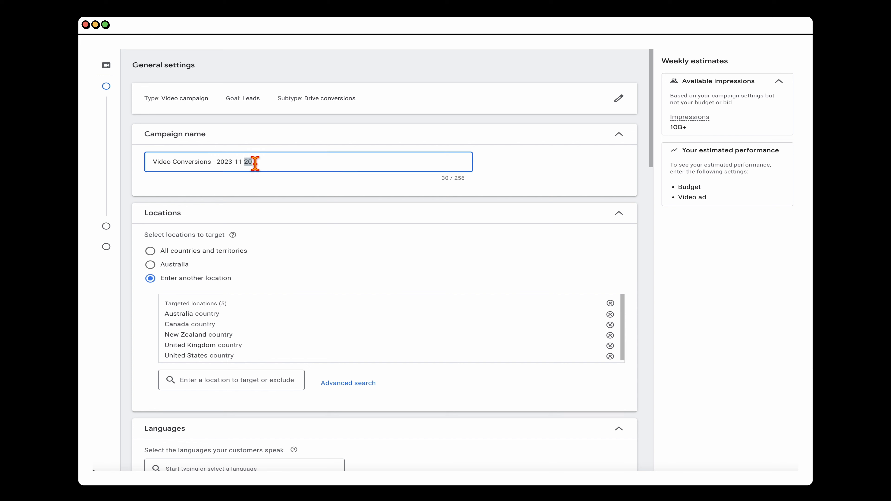
triple_click(250, 162)
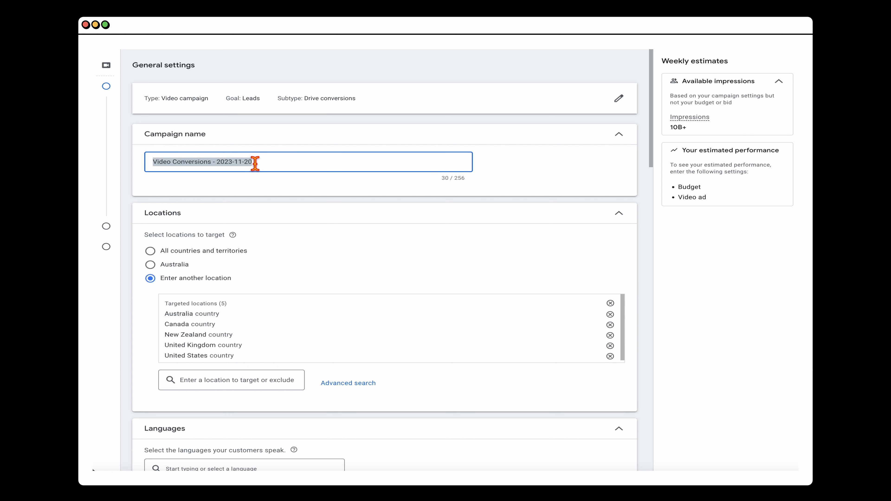
text(Video Conversions [2024])
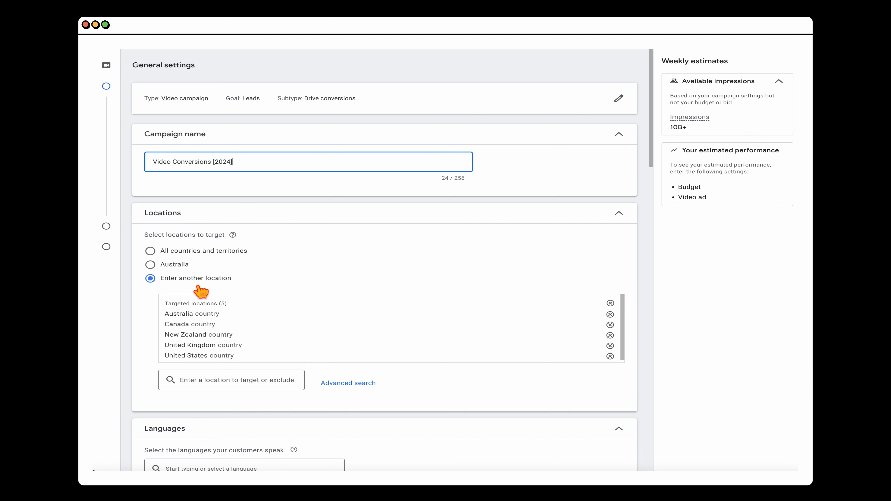
mouse_move(295, 355)
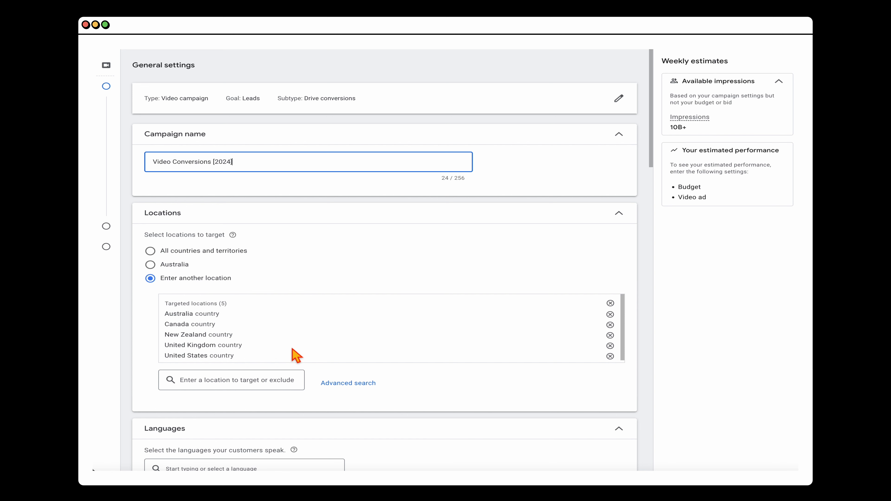
mouse_move(268, 291)
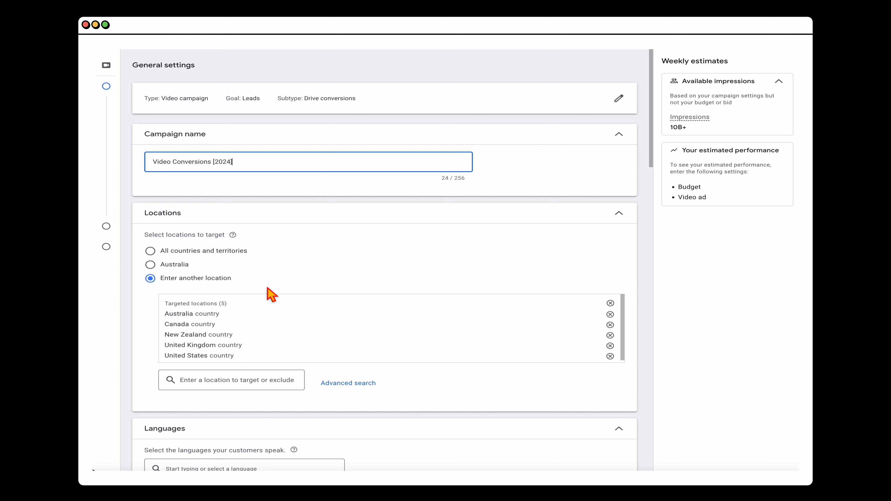
mouse_move(249, 290)
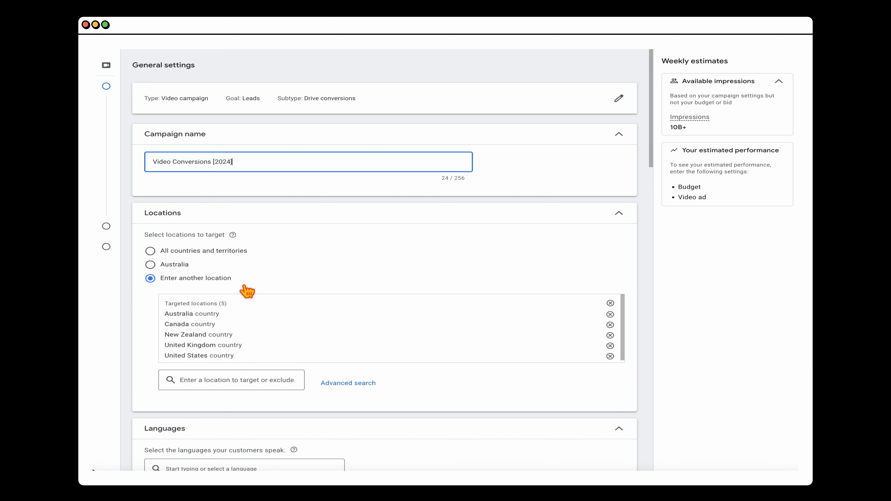
- Keep Maximize conversions as the campaign's bid strategy
scroll(down, 3)
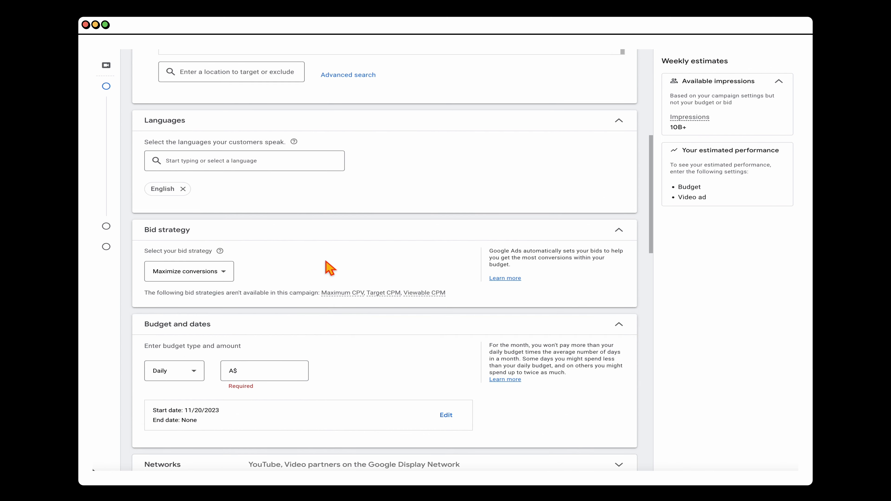
click(189, 271)
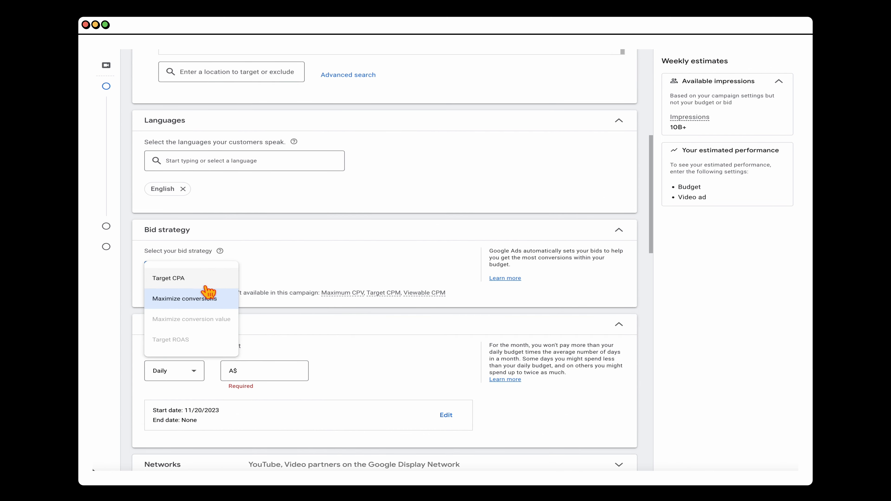
click(183, 299)
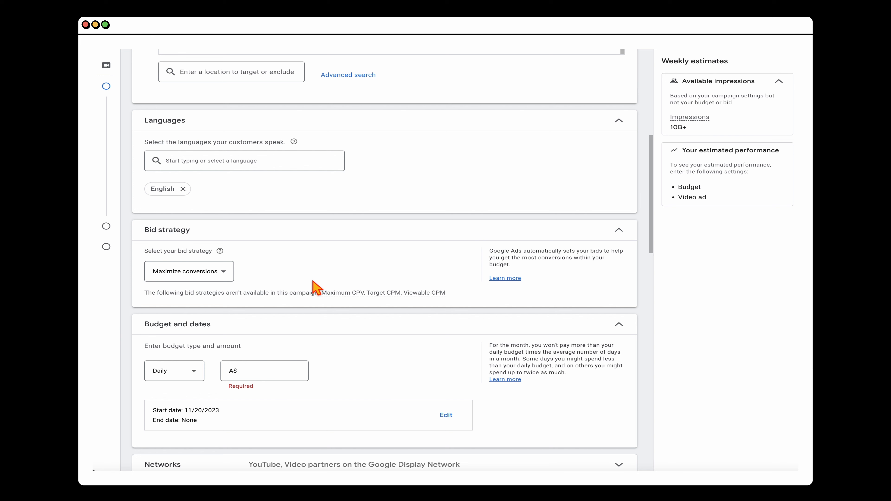
mouse_move(439, 313)
text(40)
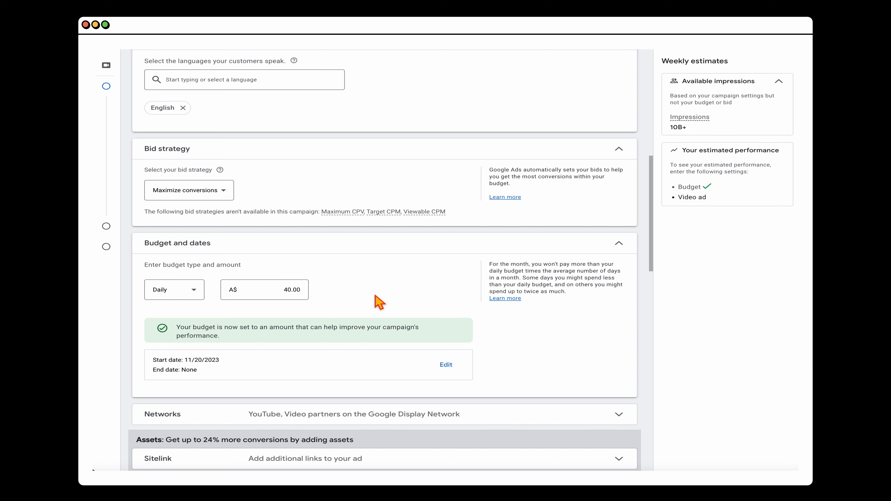
- Edit the campaign dates toward a Feb 29, 2024 end date
click(445, 365)
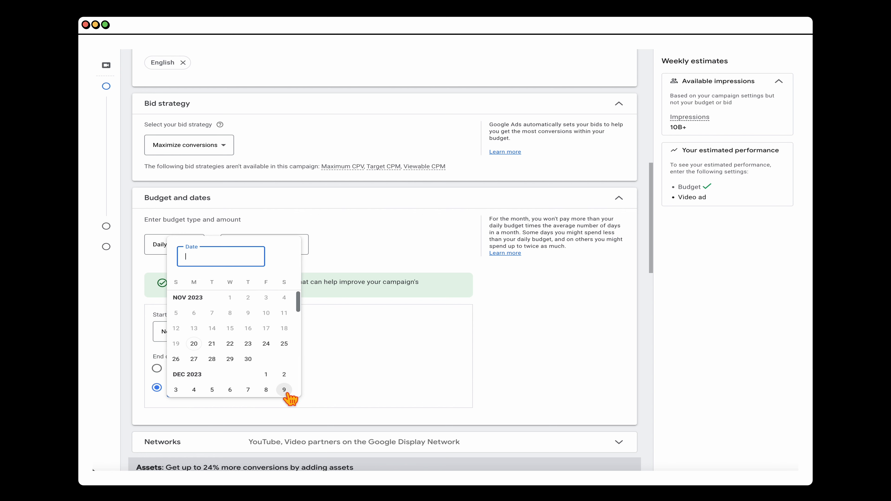
scroll(down, 3)
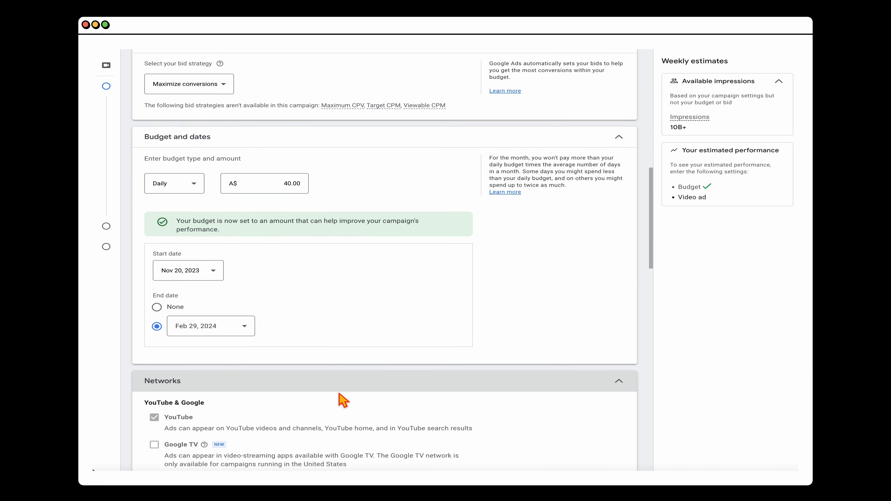
scroll(down, 3)
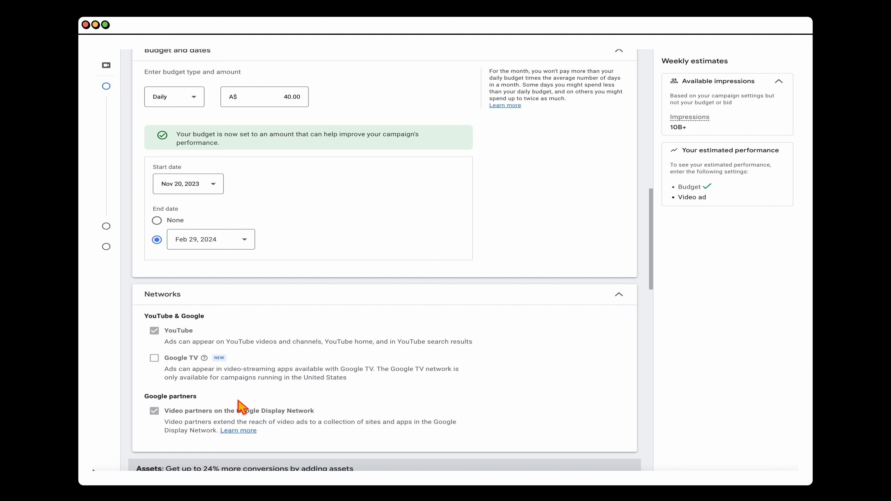
mouse_move(181, 344)
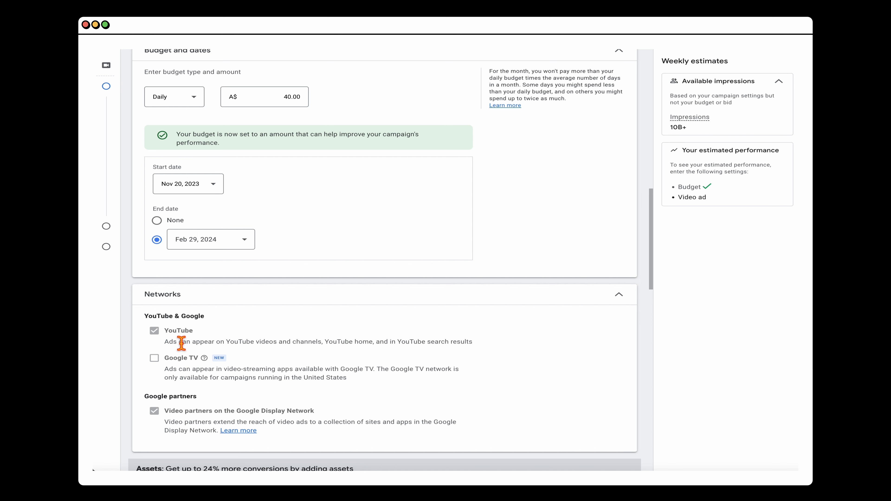
mouse_move(327, 416)
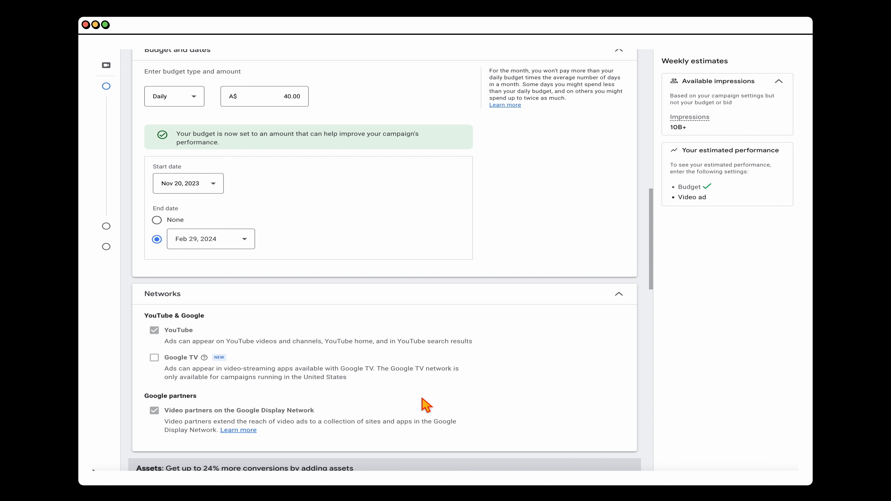
scroll(down, 3)
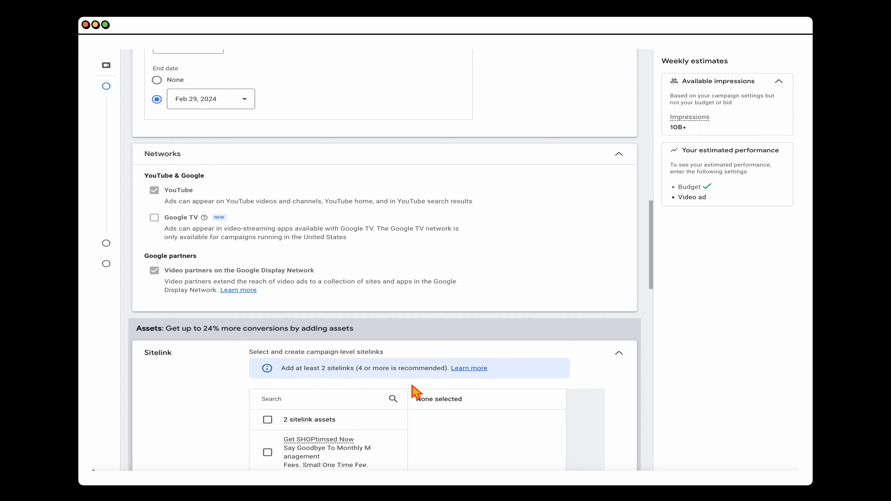
- Attach the Get SHOPtimised Now sitelink to the campaign
scroll(down, 3)
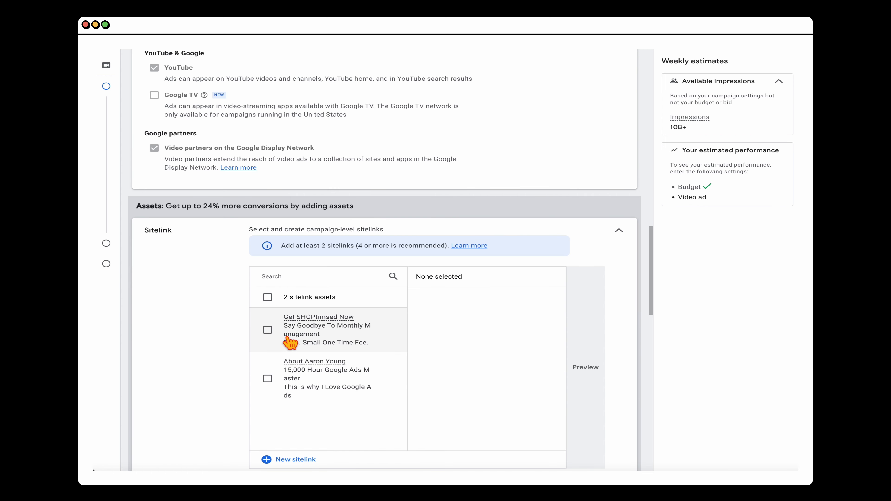
click(585, 367)
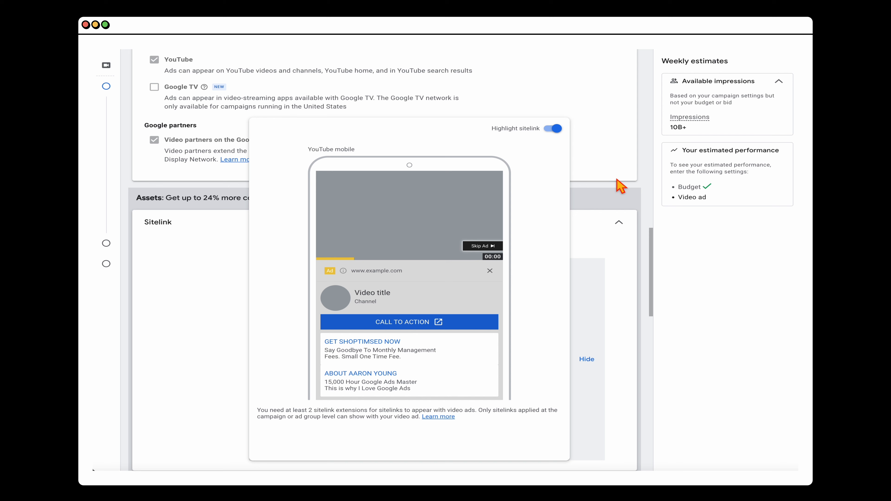
mouse_move(592, 201)
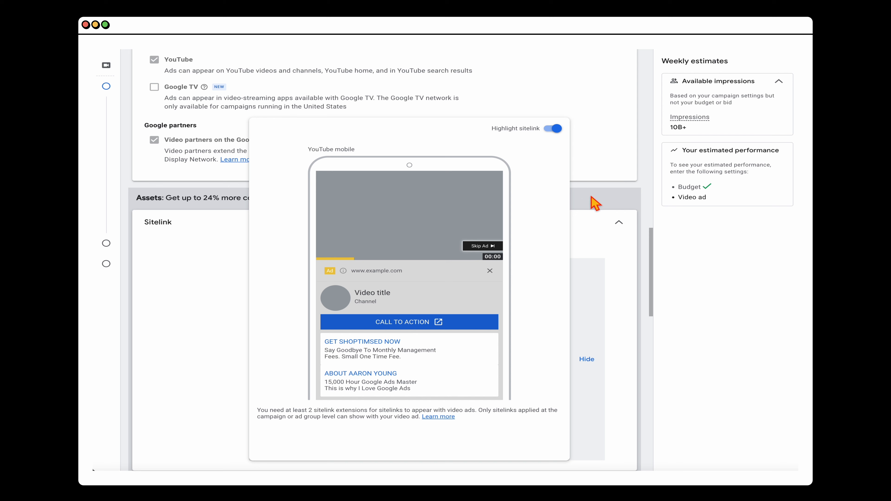
mouse_move(406, 382)
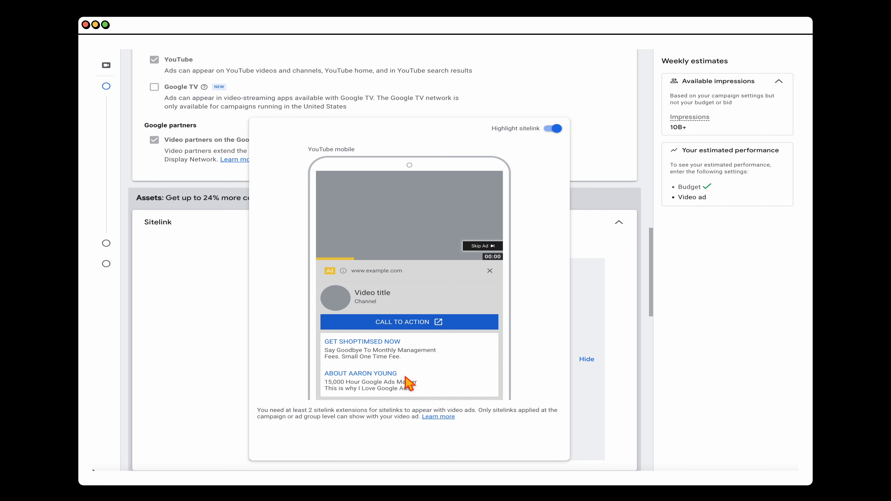
mouse_move(552, 408)
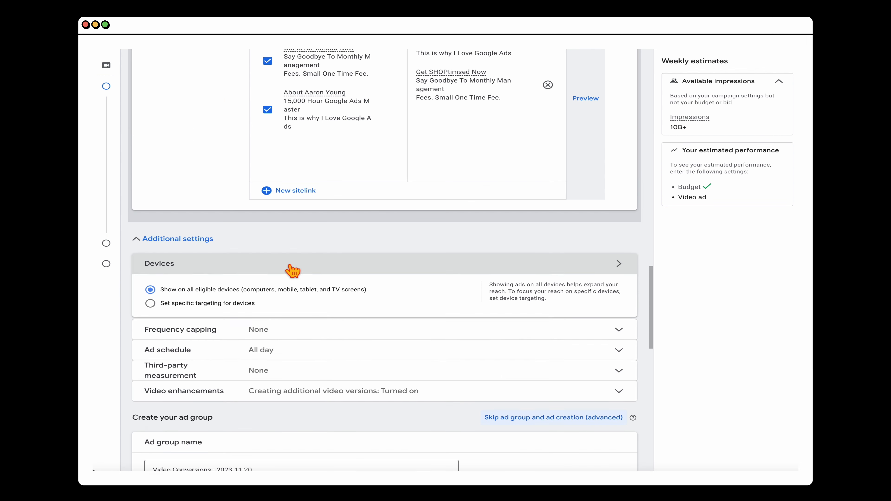
- Target specific devices and exclude TV screens, keeping computers, phones and tablets
click(151, 303)
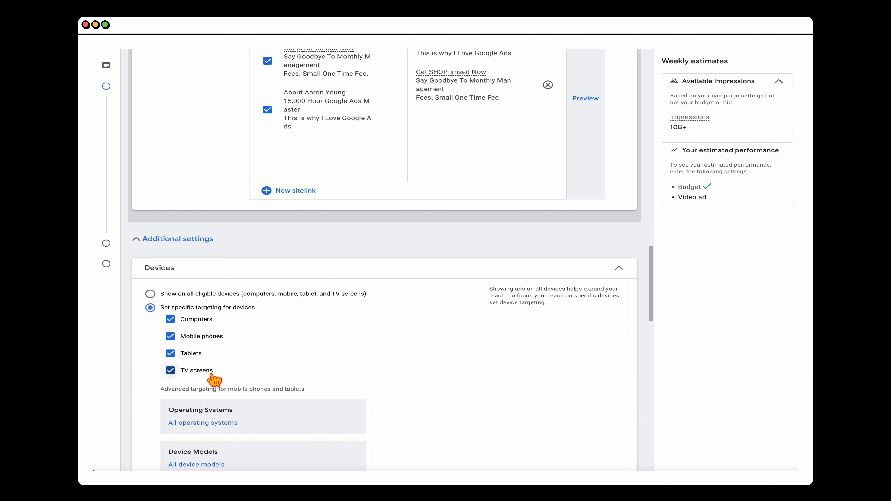
click(171, 370)
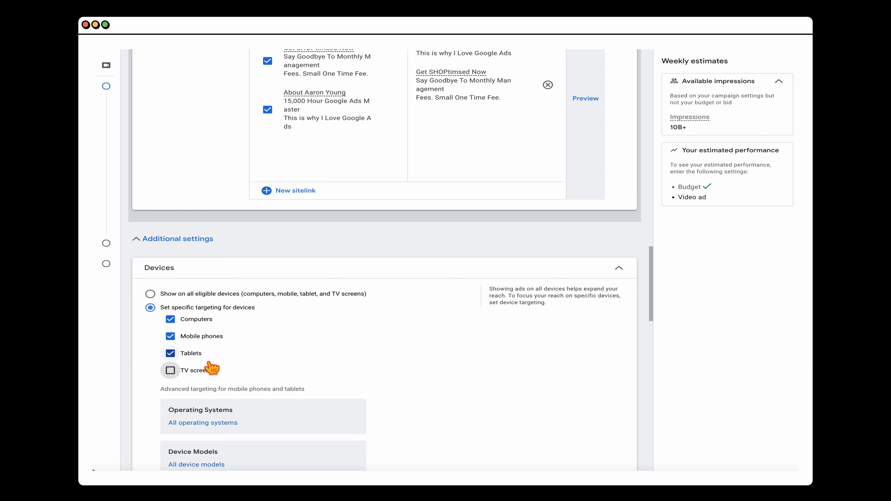
mouse_move(246, 373)
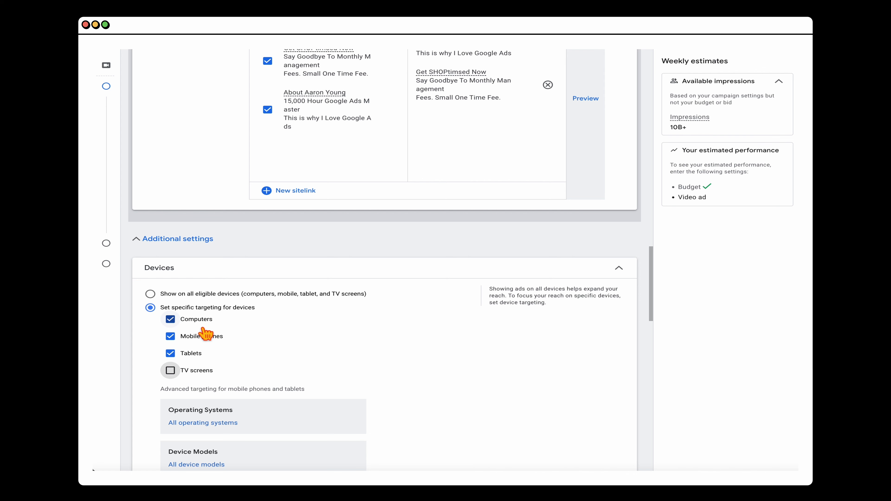
scroll(down, 3)
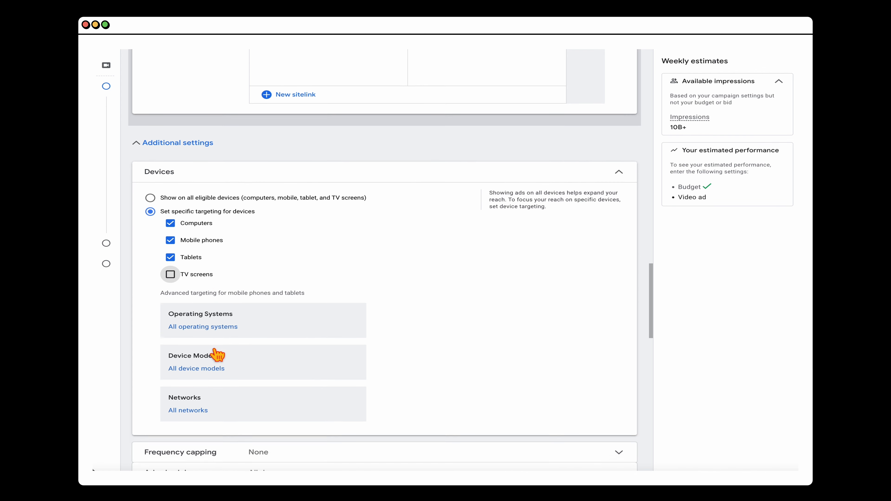
- Rename the ad group to 'Video Conversions - Ad#1'
scroll(down, 3)
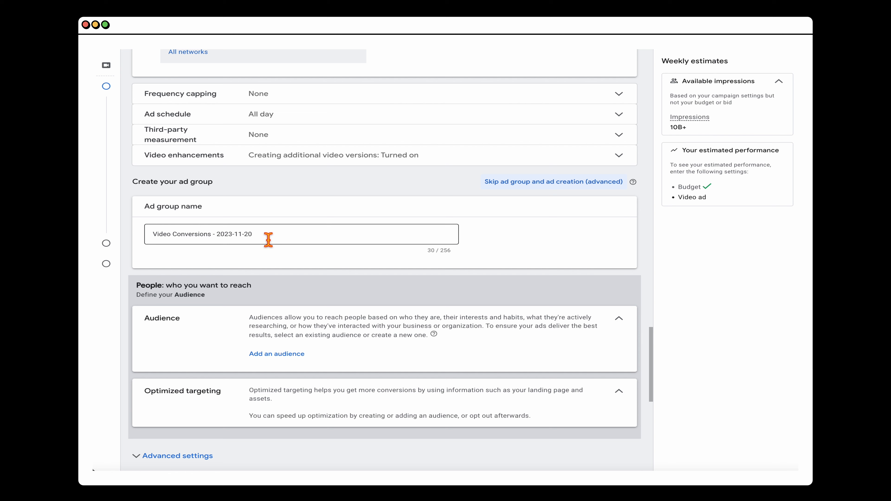
double_click(234, 234)
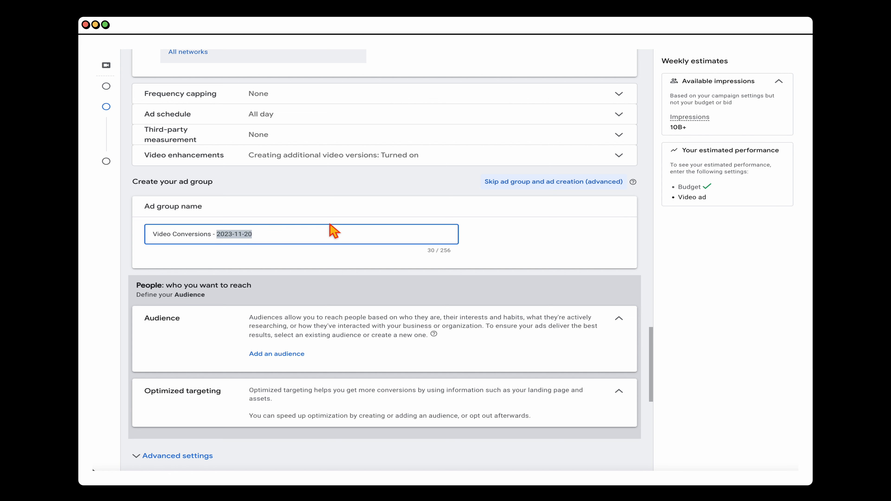
text(Ad#1)
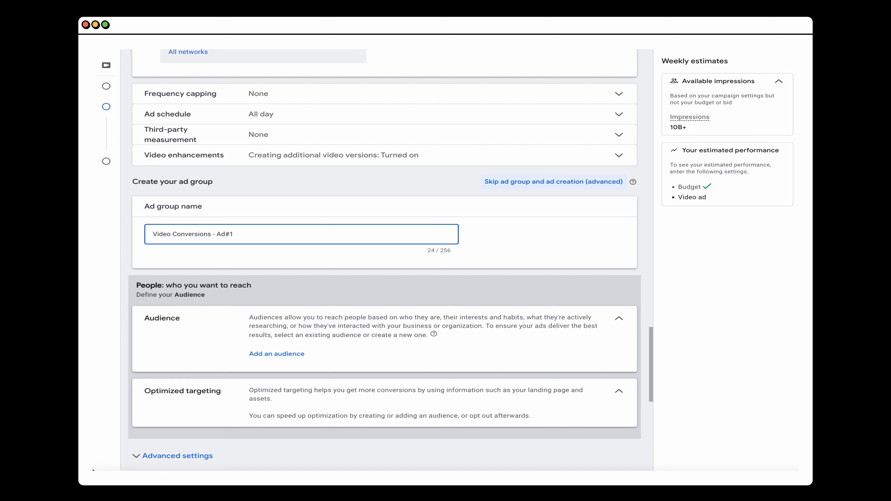
scroll(down, 3)
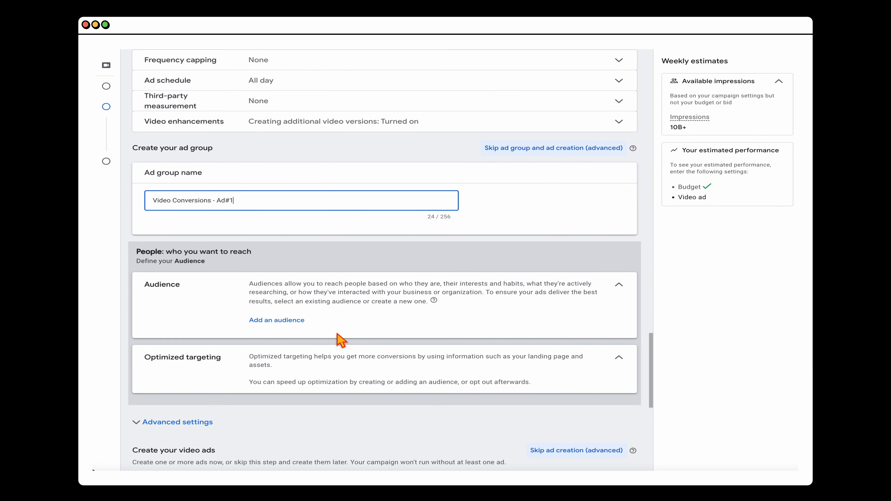
- Attach the SHOPtimised audience (custom segments, site visitors, in-market and affinity interests) to the ad group
click(276, 321)
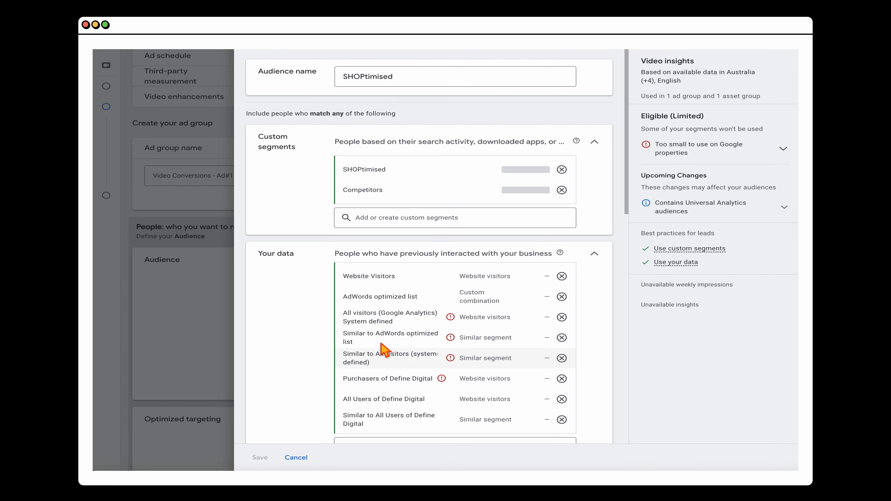
scroll(down, 3)
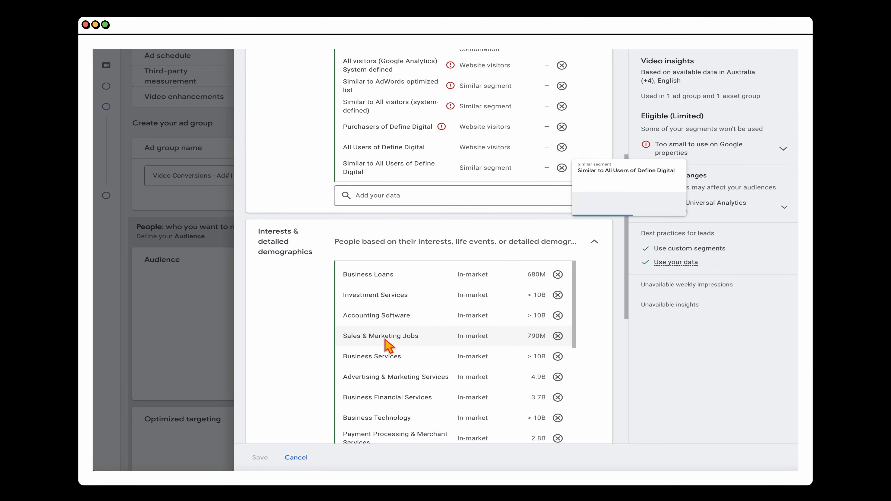
scroll(down, 3)
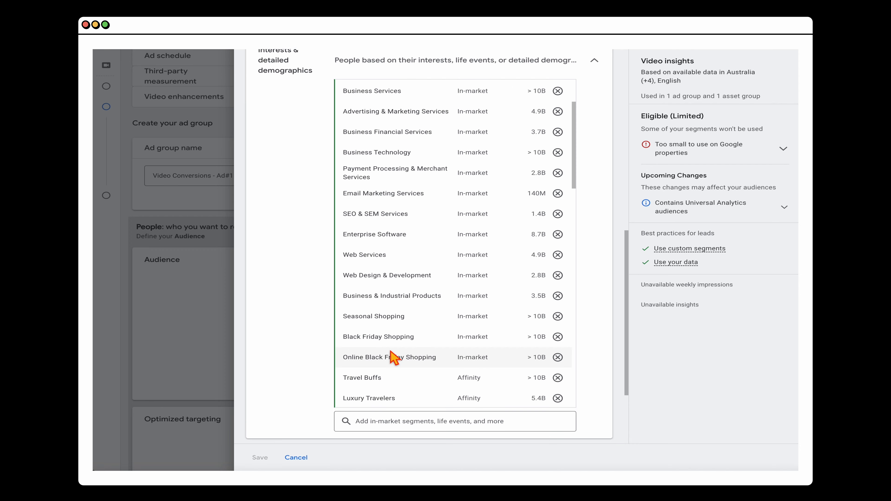
scroll(down, 3)
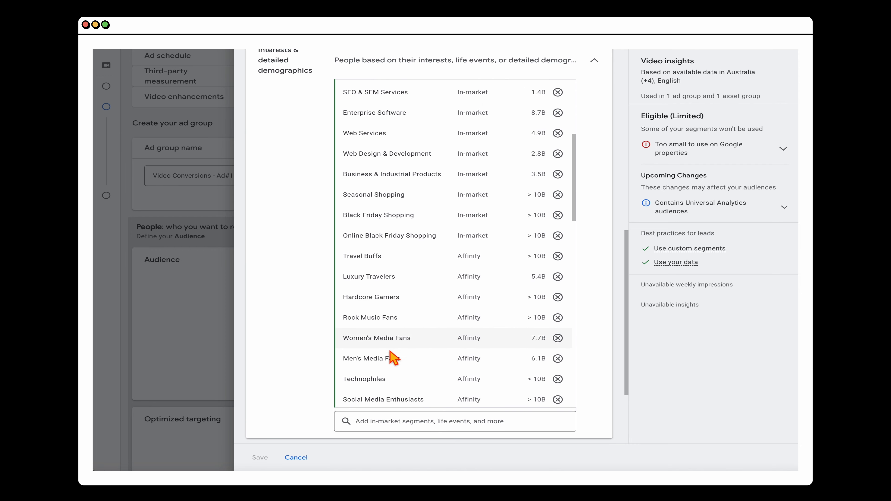
scroll(down, 3)
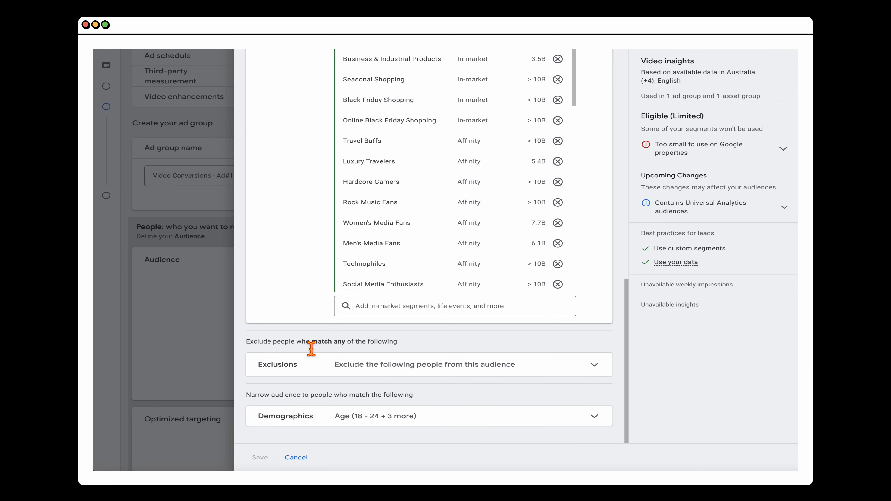
click(260, 458)
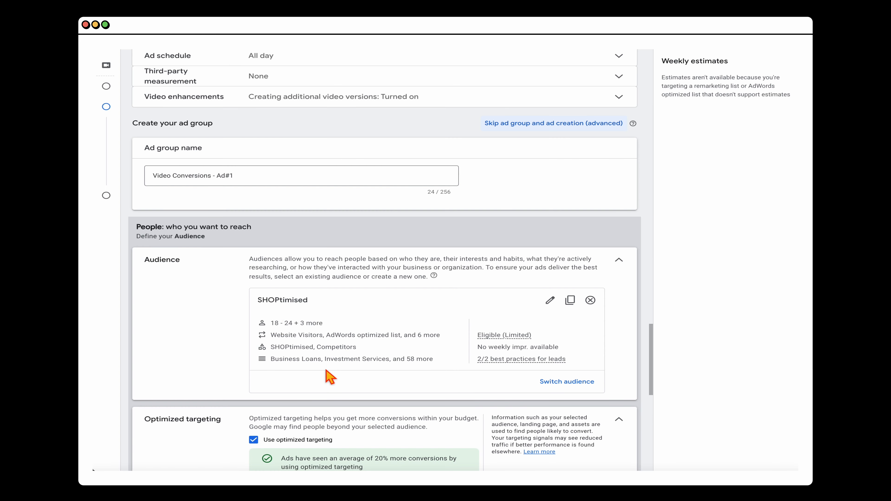
scroll(down, 3)
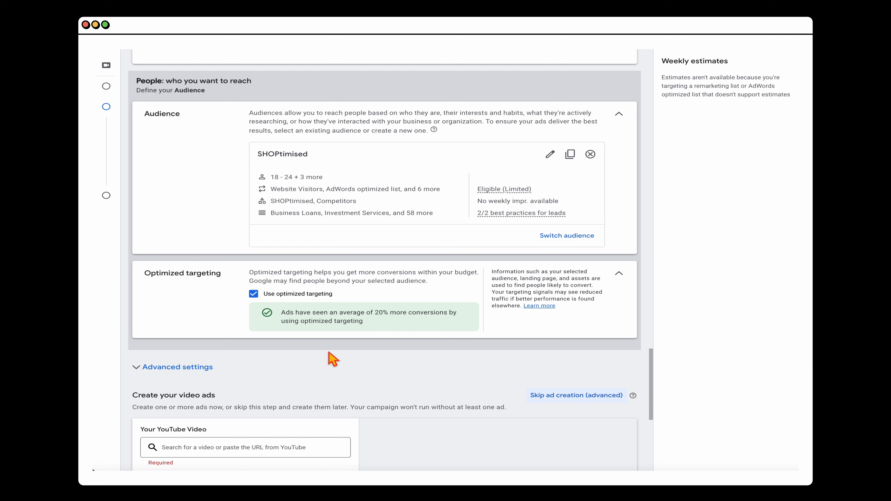
mouse_move(401, 155)
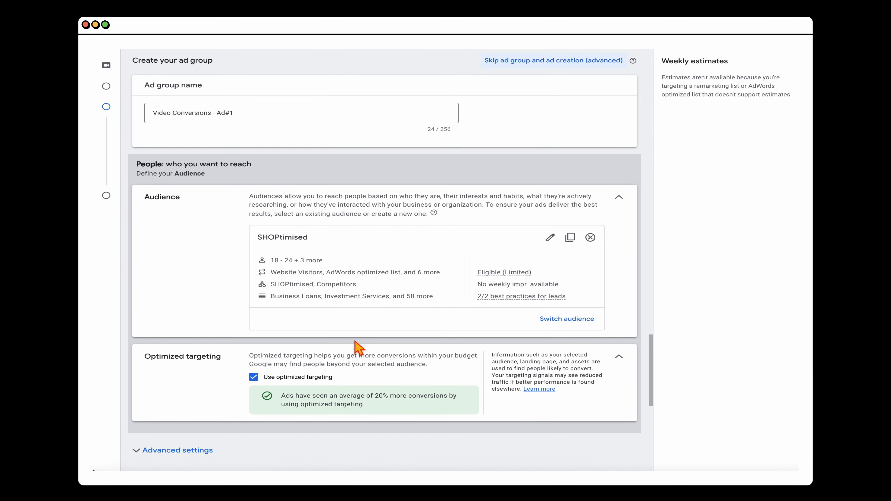
scroll(down, 3)
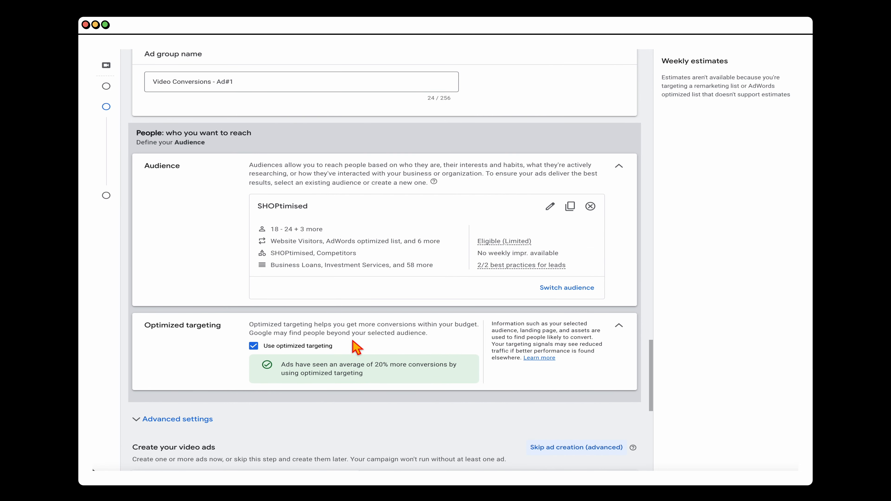
mouse_move(176, 242)
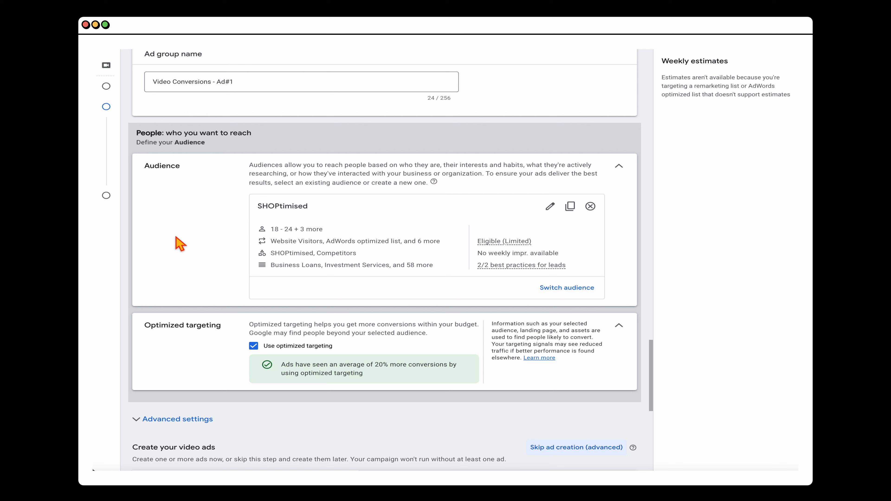
mouse_move(418, 239)
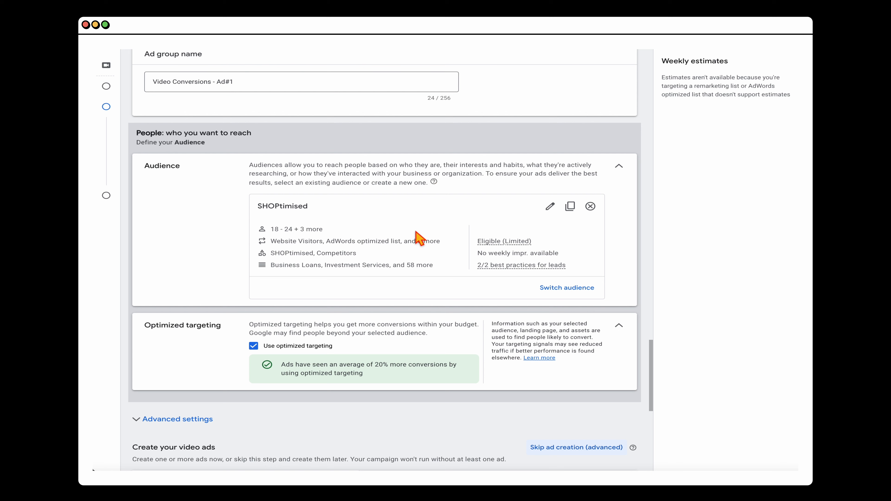
mouse_move(306, 329)
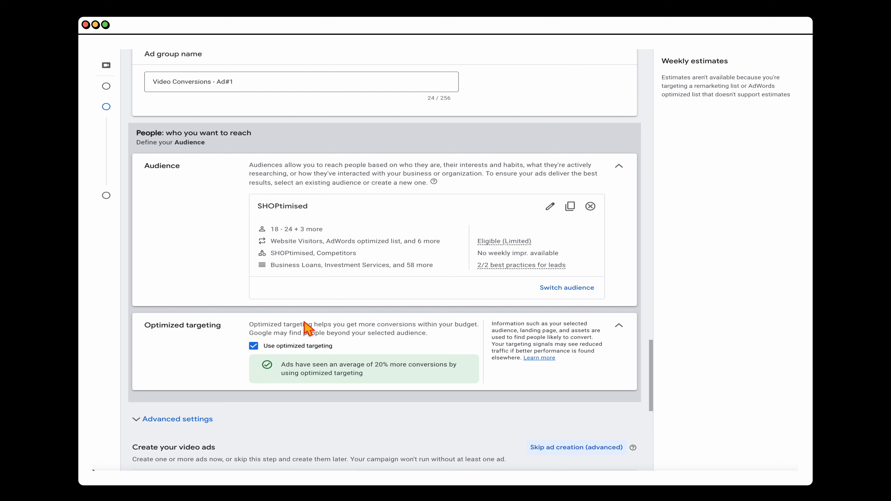
scroll(down, 3)
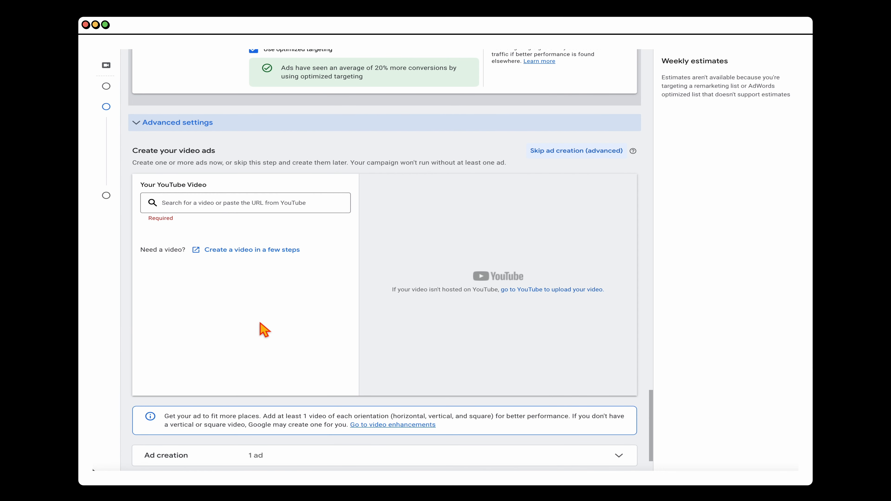
mouse_move(229, 210)
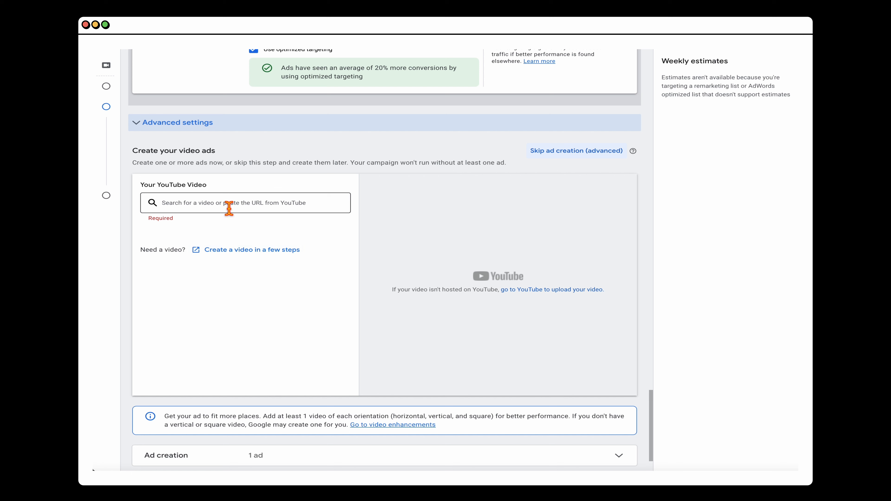
- Select the "STOP Wasting MONEY with Google Ads" YouTube video and enter the definedigitalacademy.com final URL
click(230, 210)
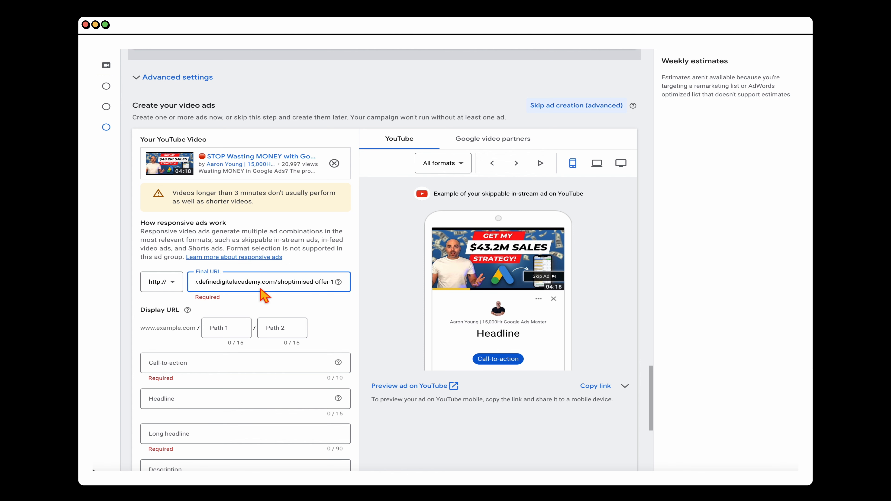
- Enter call-to-action "Learn More", headline "Beat Google", a long headline and a description for Ad #1
scroll(down, 3)
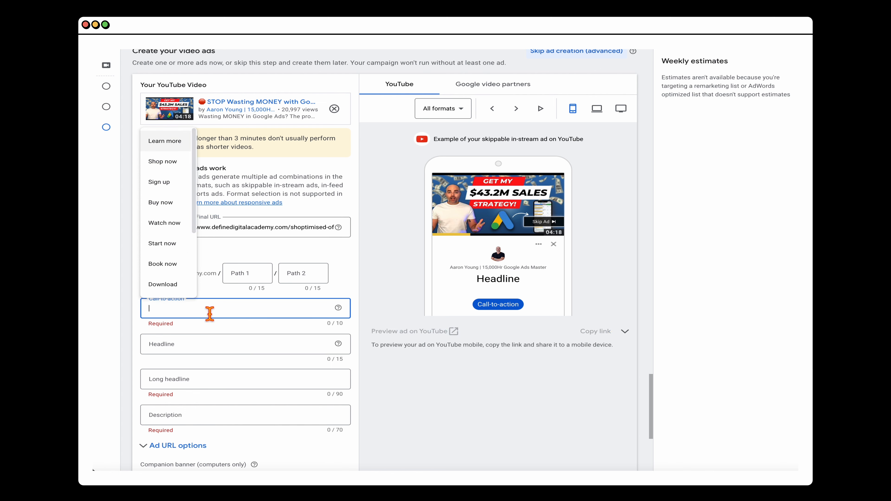
click(164, 141)
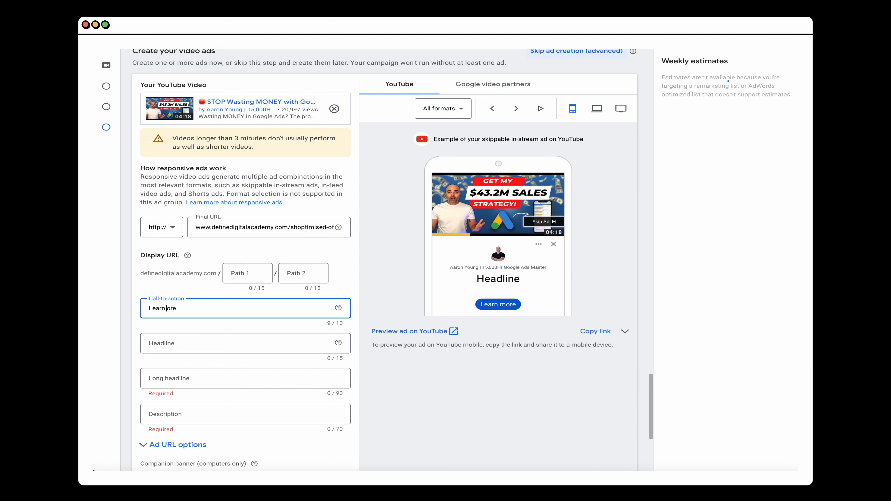
click(227, 346)
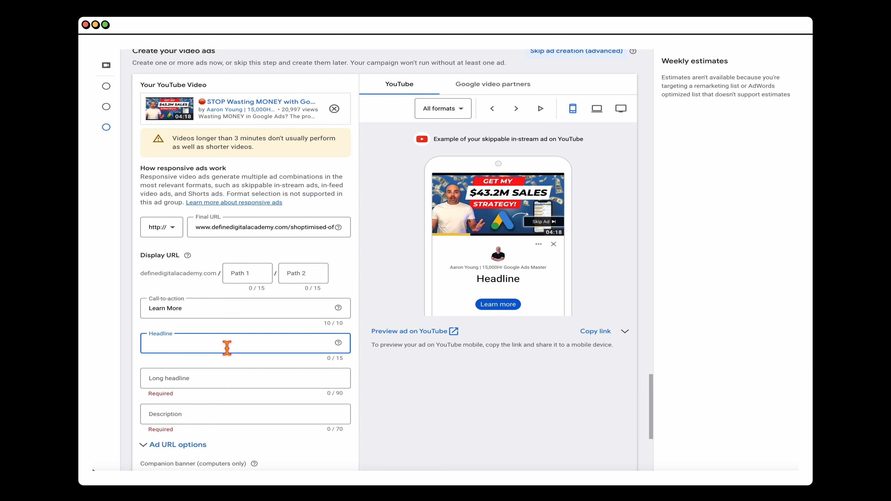
mouse_move(222, 343)
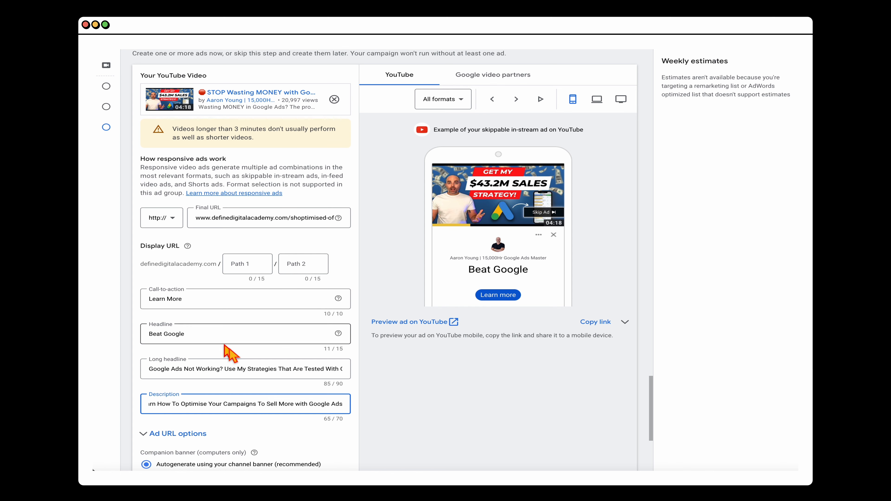
scroll(down, 3)
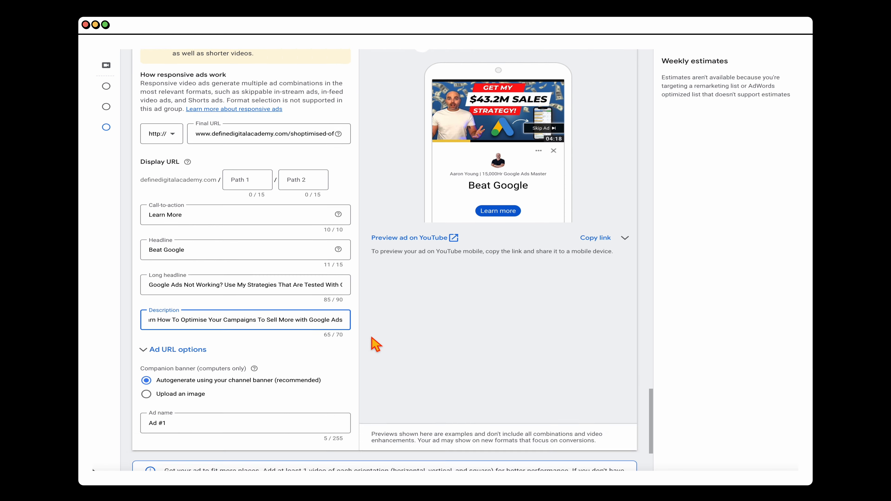
- Submit the finished video leads campaign with Create campaign
scroll(down, 3)
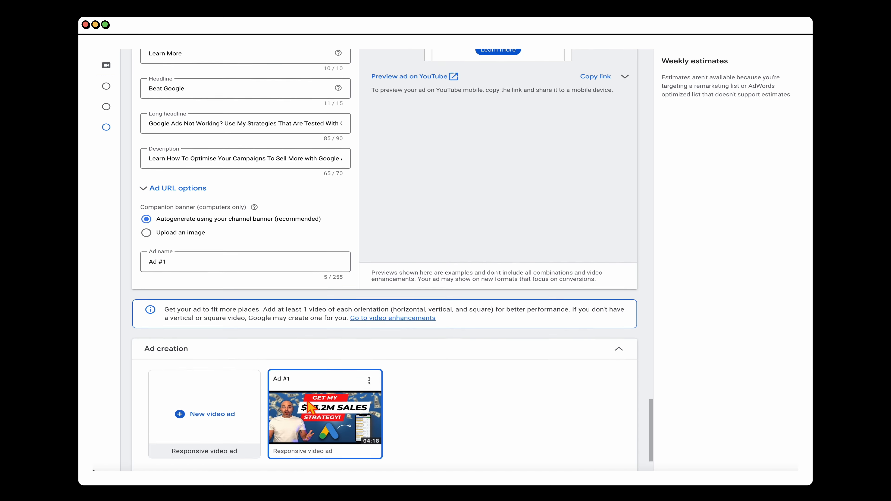
scroll(down, 3)
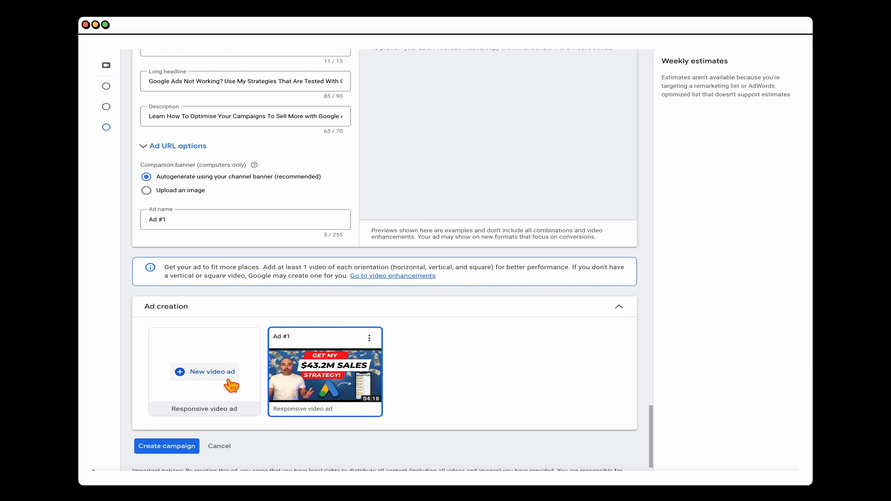
scroll(down, 3)
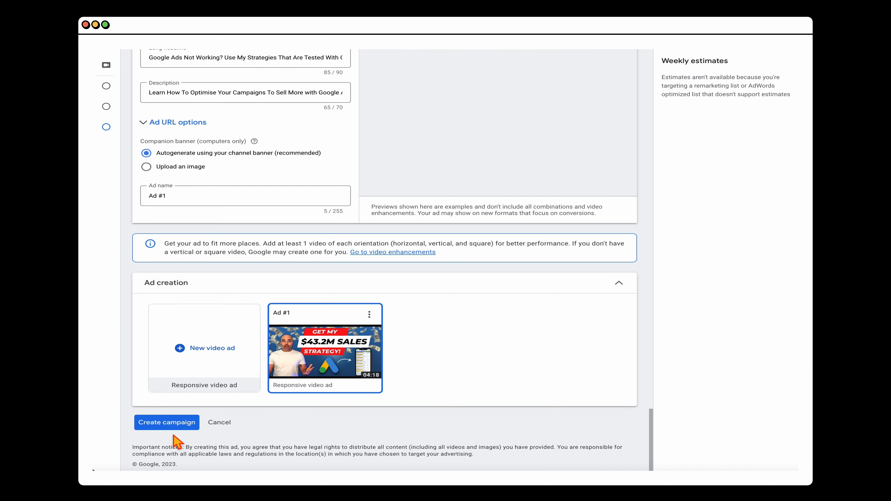
click(167, 422)
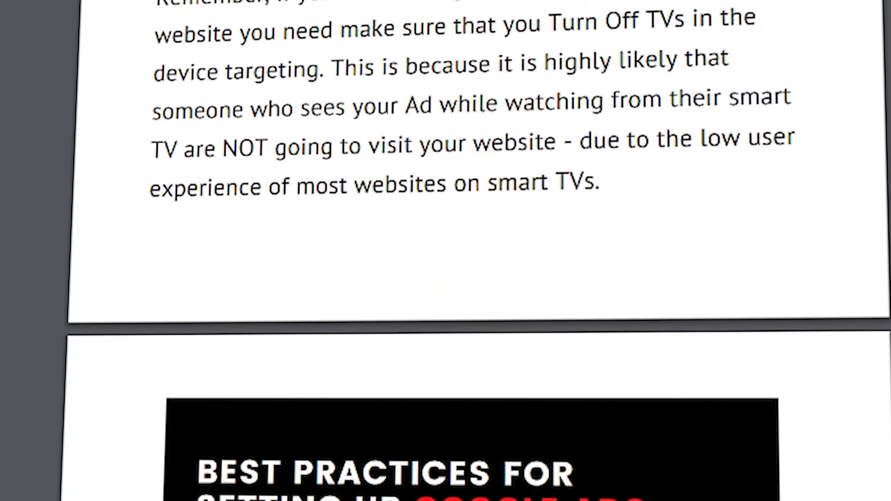
scroll(down, 3)
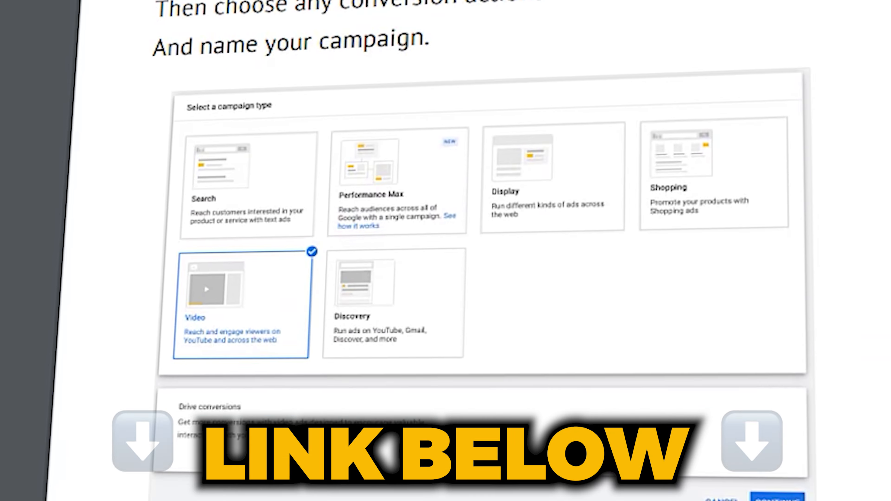
scroll(down, 3)
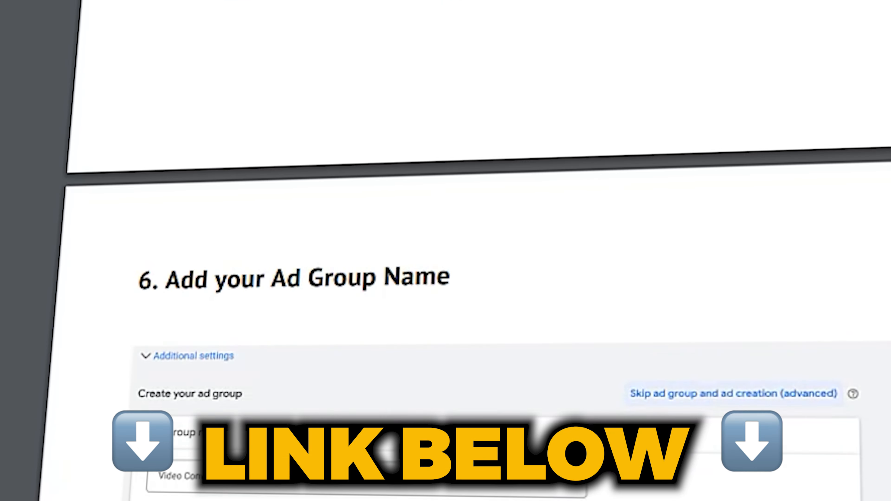